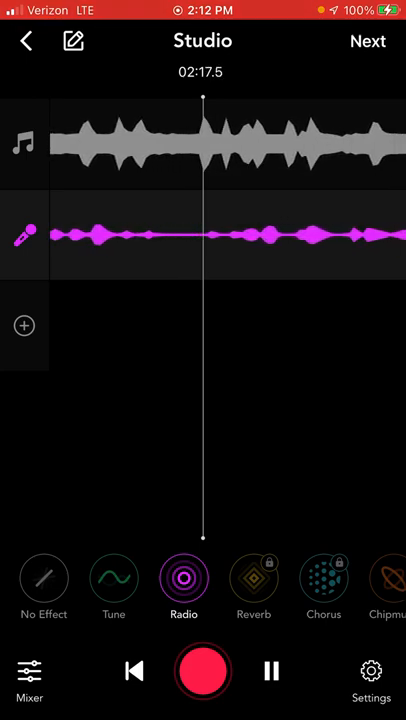
Alternate the playing vocal between Tune and Radio effects, finishing on Tune around 2:43
{"action": "left_click", "coordinate": [112, 578]}
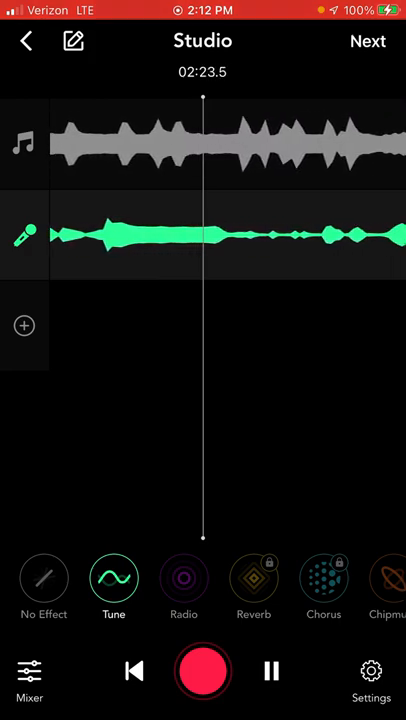
{"action": "left_click", "coordinate": [184, 578]}
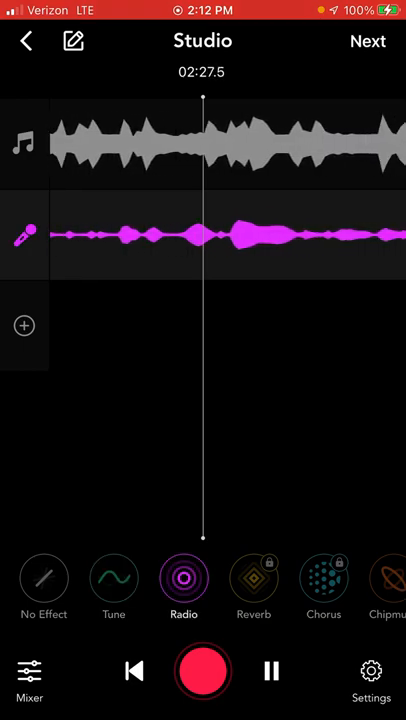
{"action": "left_click", "coordinate": [112, 578]}
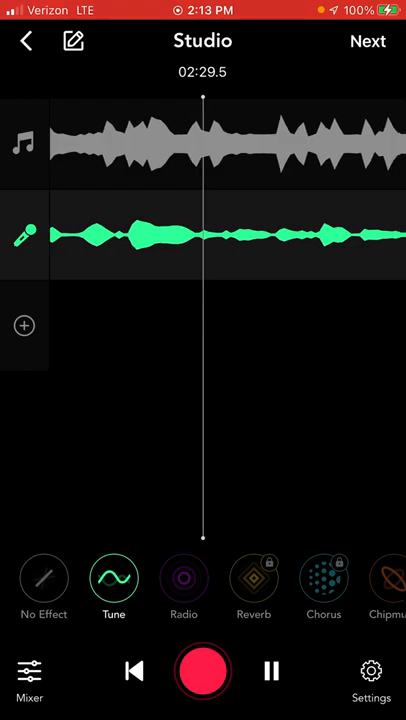
{"action": "left_click", "coordinate": [112, 578]}
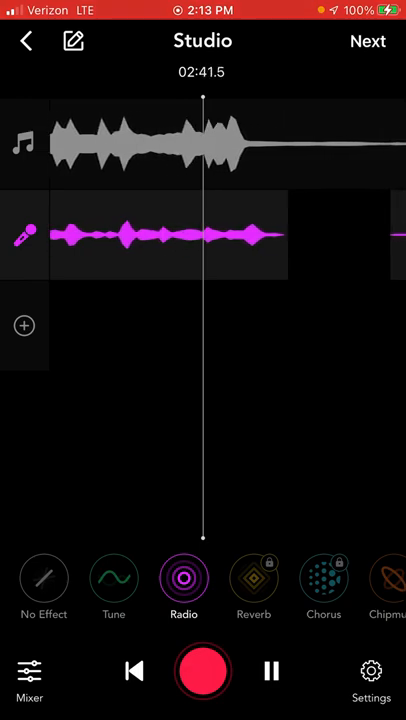
{"action": "left_click", "coordinate": [112, 578]}
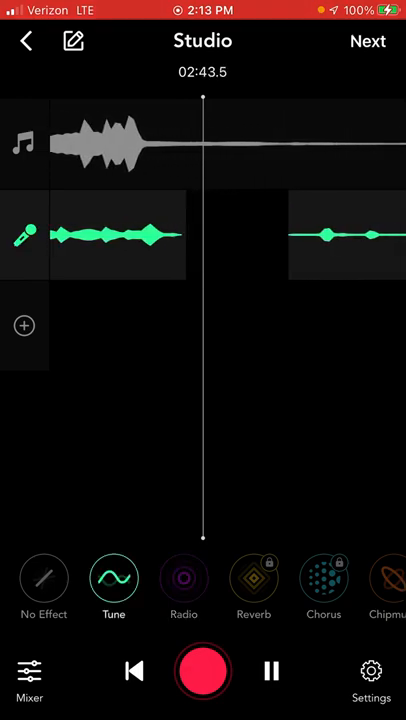